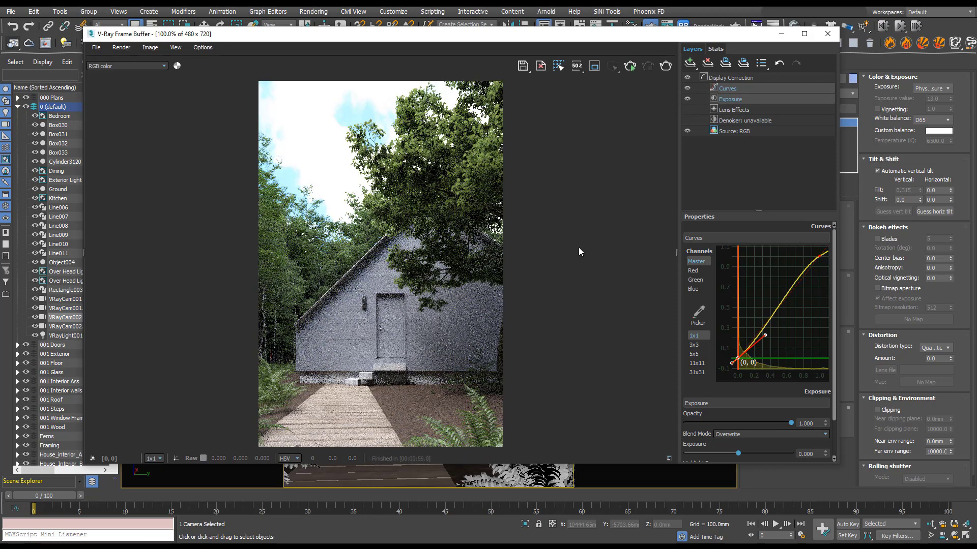
pyautogui.moveTo(743, 40)
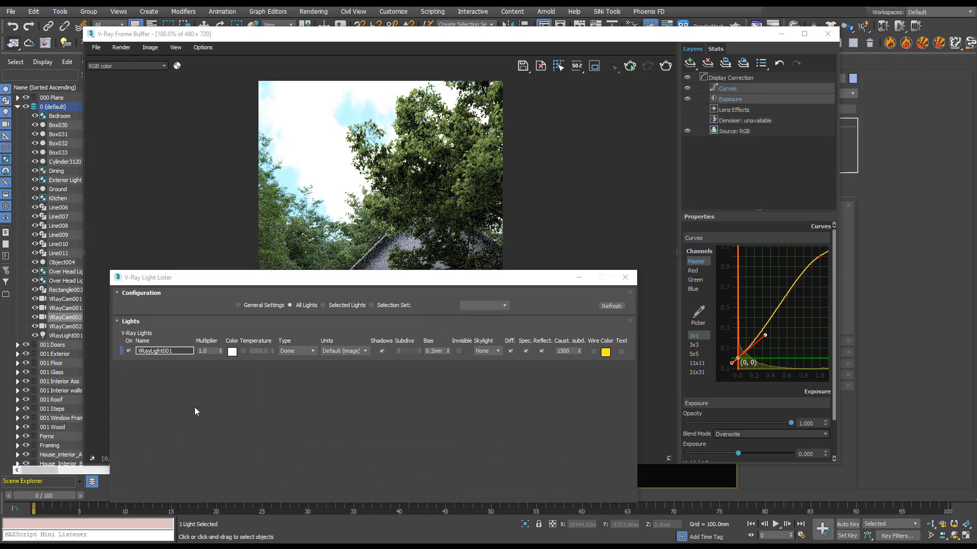
# Step: Select VRayLight001 in the Light Lister and close the V-Ray Frame Buffer window
pyautogui.click(124, 351)
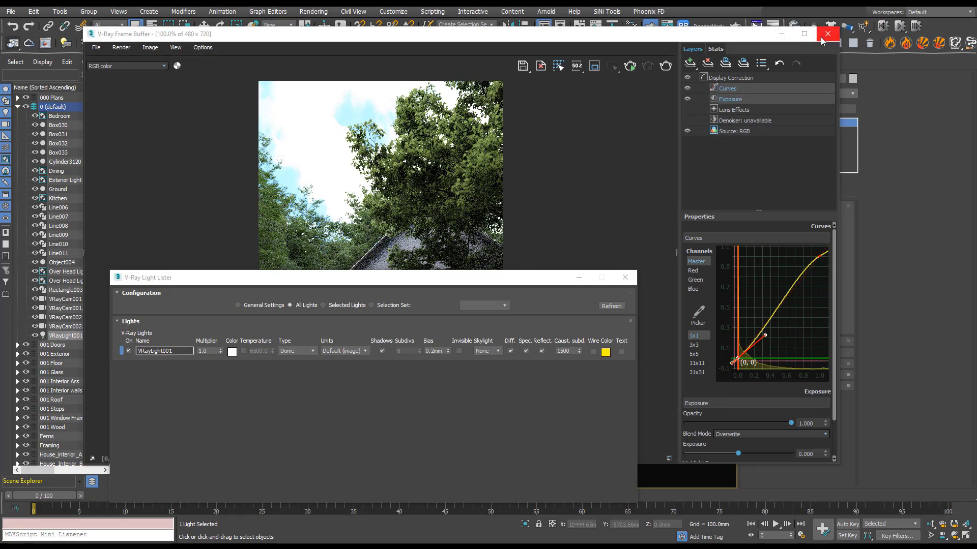
pyautogui.click(827, 33)
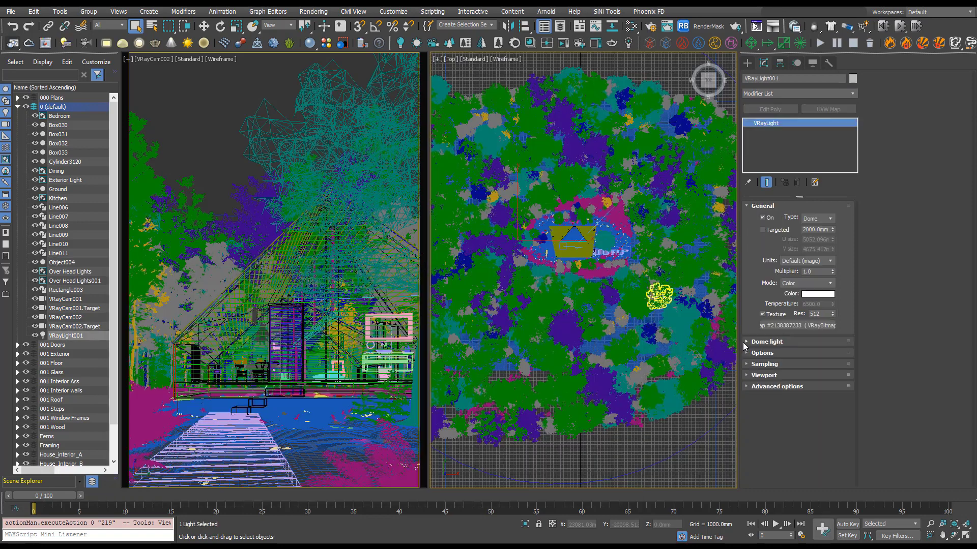
# Step: Enable Lock texture to icon in the Dome light rollout so the sky map follows the light
pyautogui.click(766, 342)
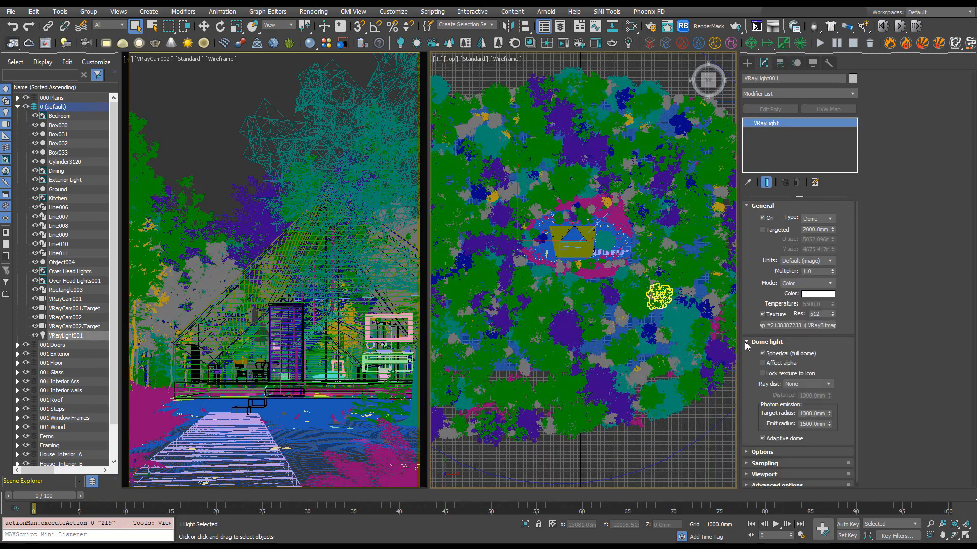
pyautogui.click(763, 374)
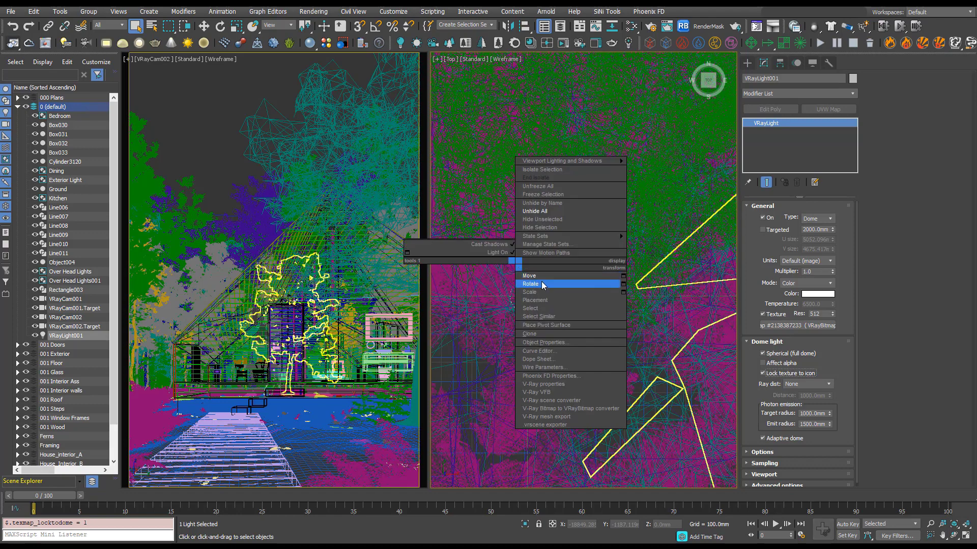
# Step: Activate the Rotate tool on the dome light in the Top viewport
pyautogui.click(530, 283)
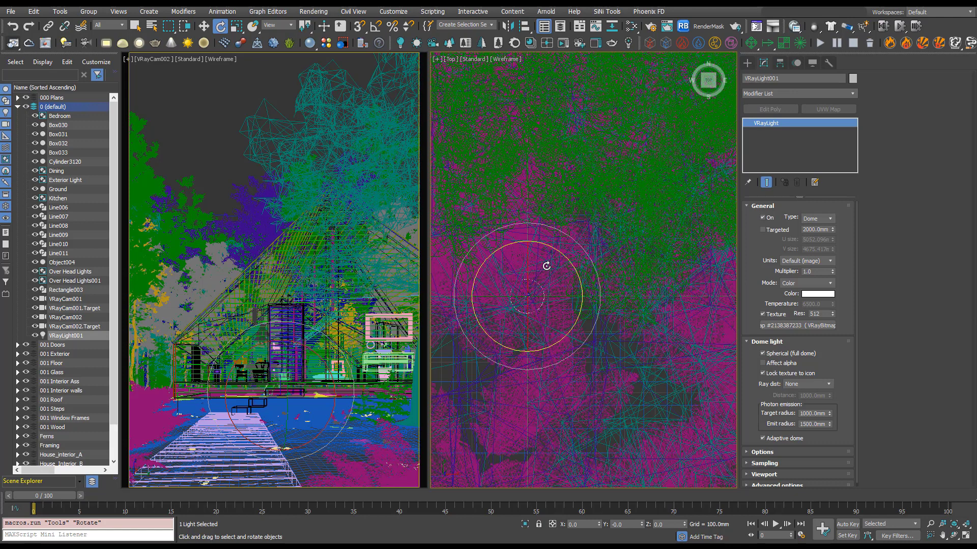
pyautogui.moveTo(222, 91)
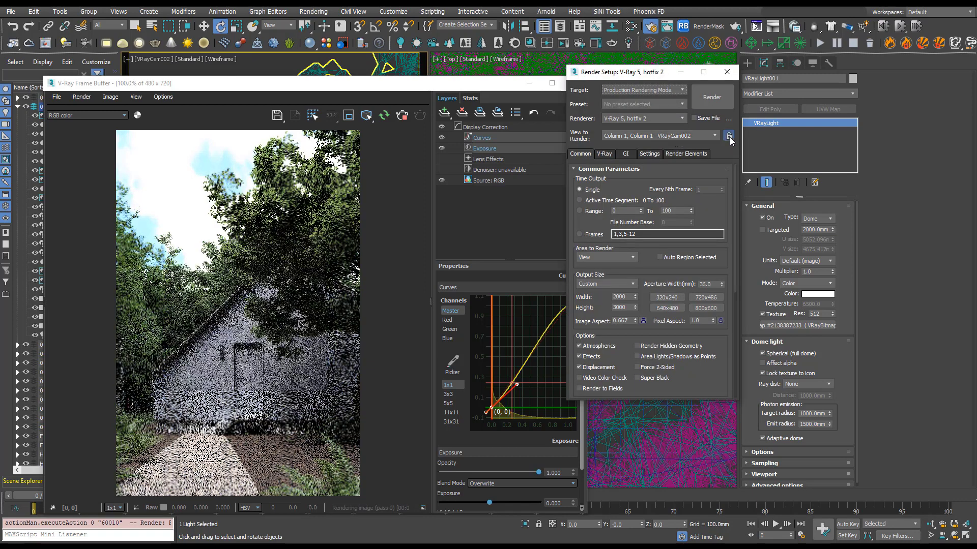
# Step: Lock View to Render to VRayCam002 in Render Setup and start a test render
pyautogui.click(712, 135)
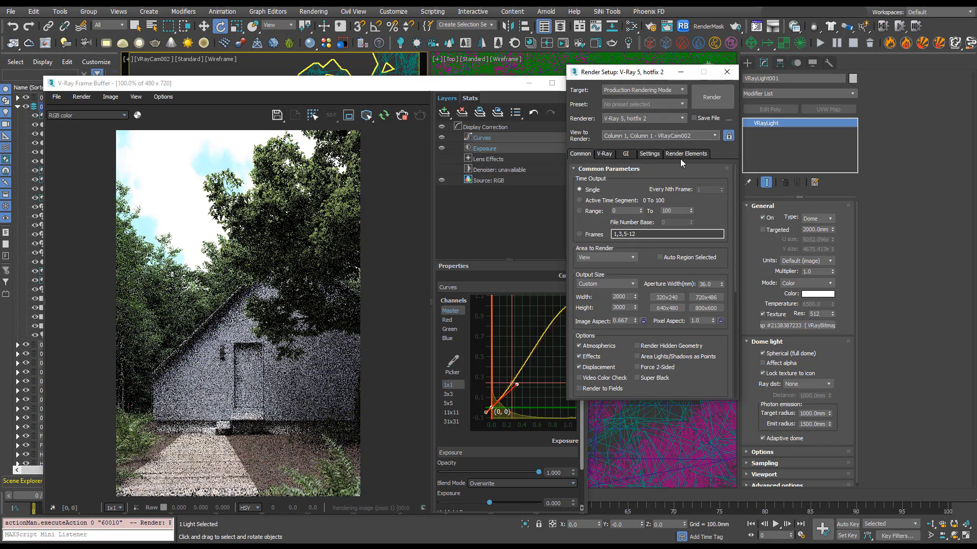
pyautogui.click(725, 71)
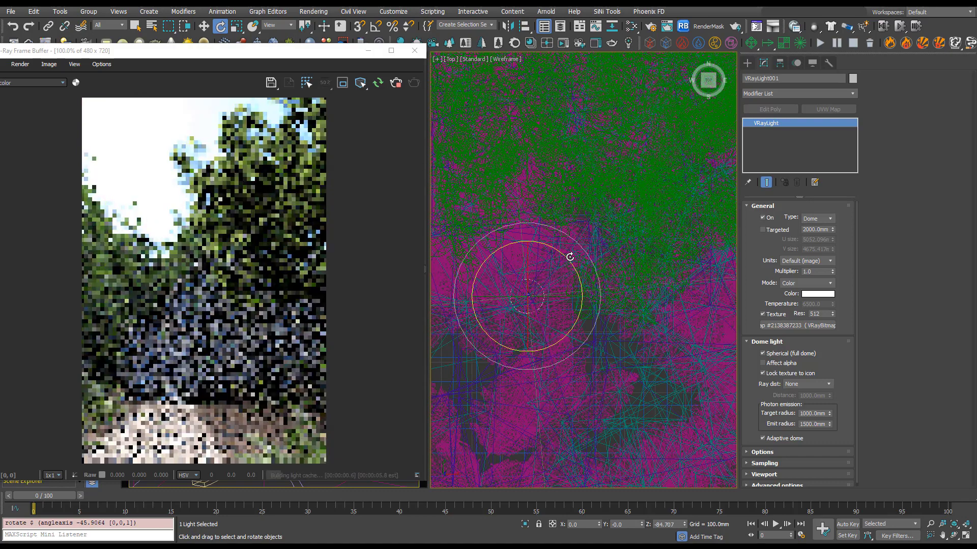
pyautogui.moveTo(516, 271)
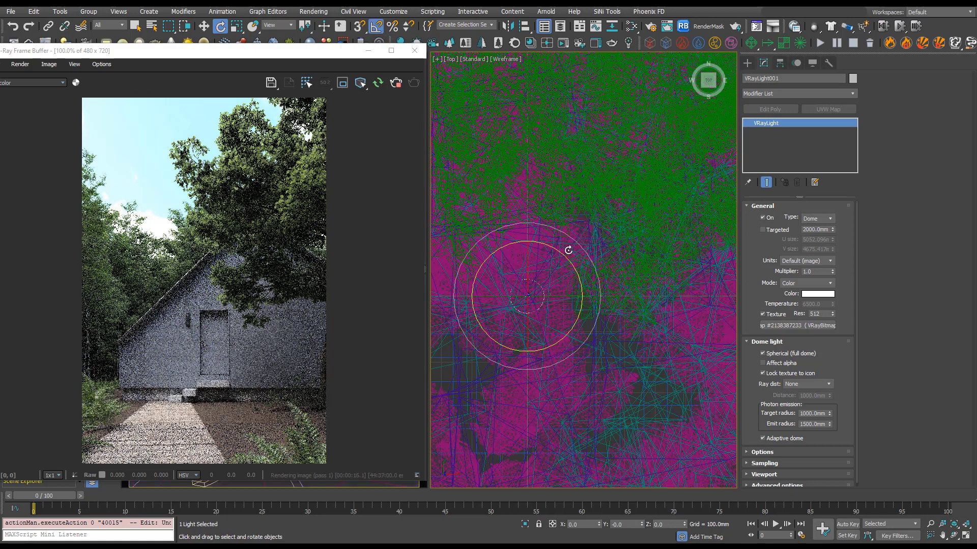
# Step: Spin the dome light around Z in the Top viewport to a new sky angle
pyautogui.moveTo(566, 250); pyautogui.dragTo(582, 270)
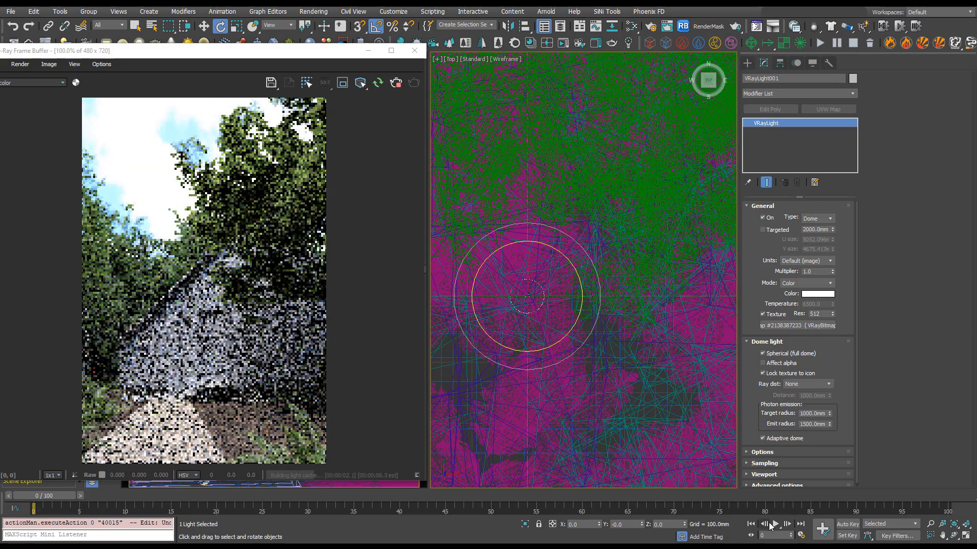
# Step: Step the time slider back to frame 0 and stop the test render in progress
pyautogui.click(847, 523)
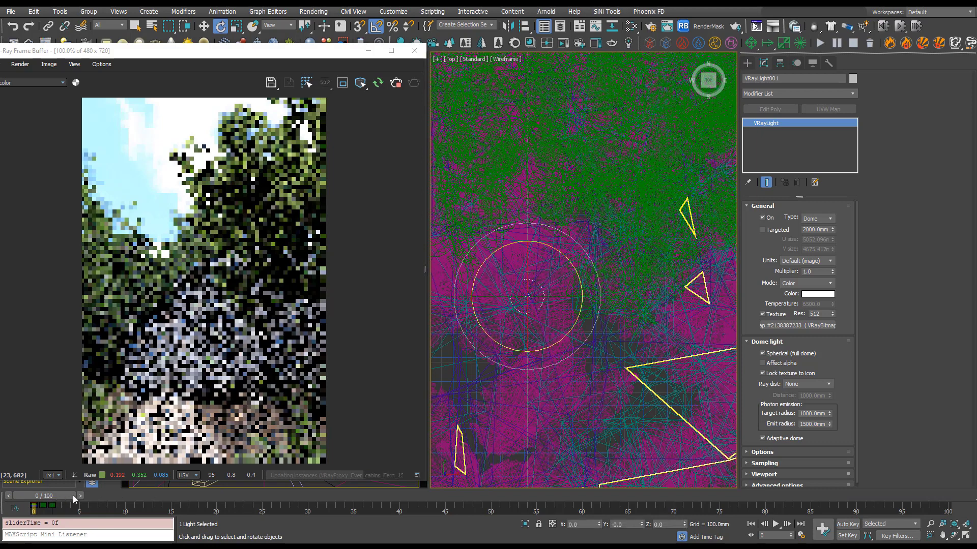
pyautogui.click(90, 495)
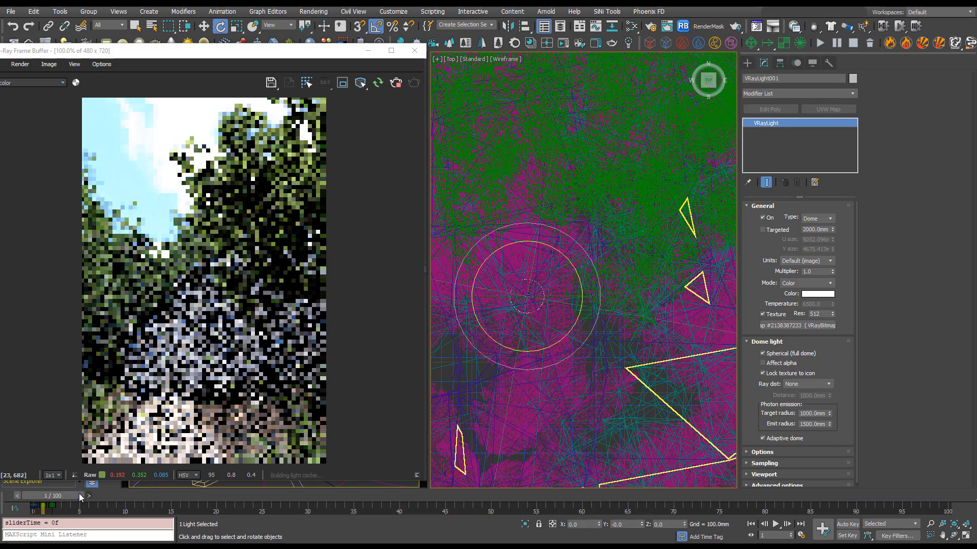
pyautogui.click(98, 495)
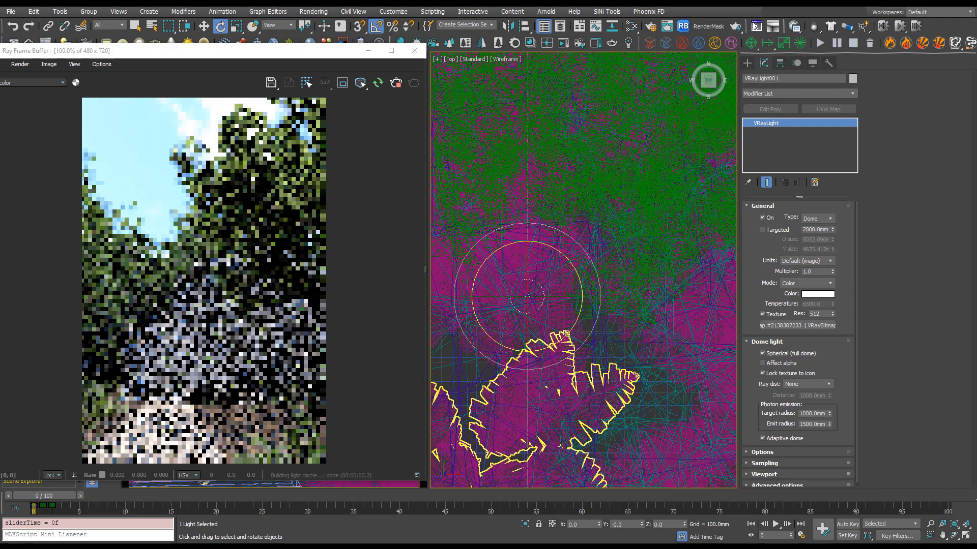
pyautogui.click(414, 51)
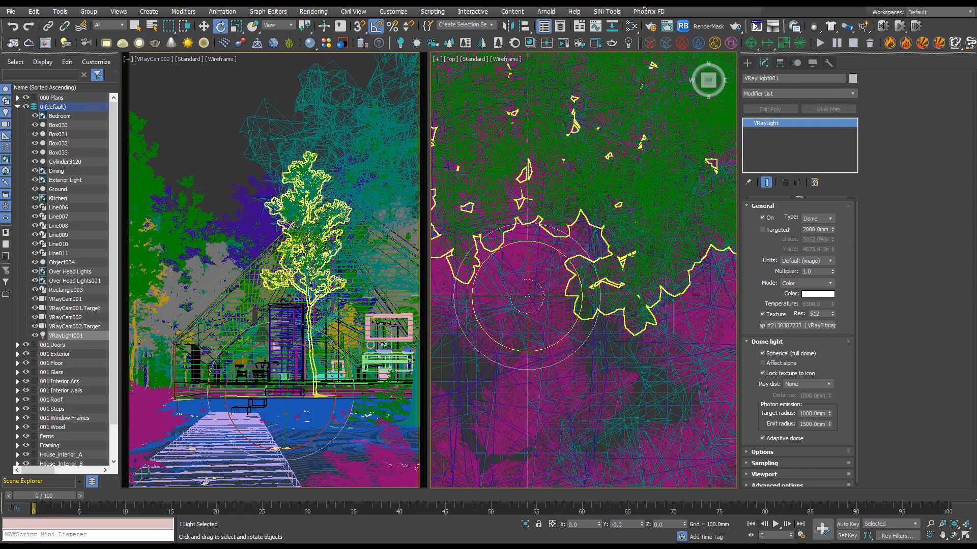
# Step: Load the dome-rotation MAXScript in the script editor and move the window aside
pyautogui.click(431, 11)
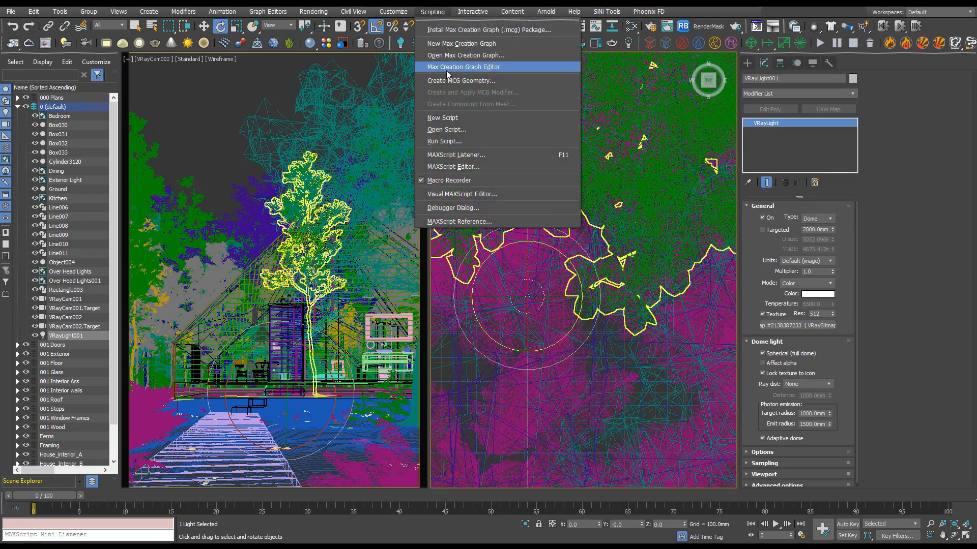
pyautogui.click(446, 129)
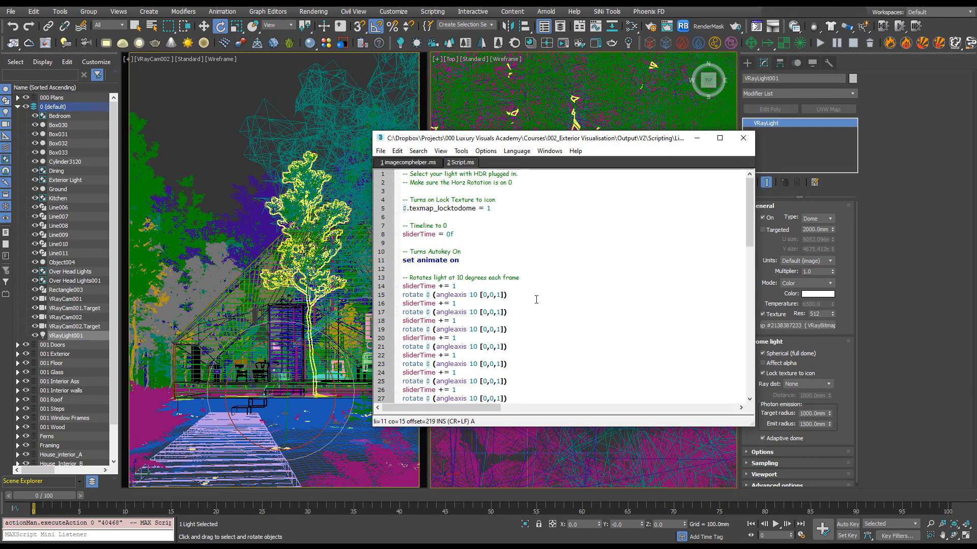
pyautogui.moveTo(560, 137); pyautogui.dragTo(561, 62)
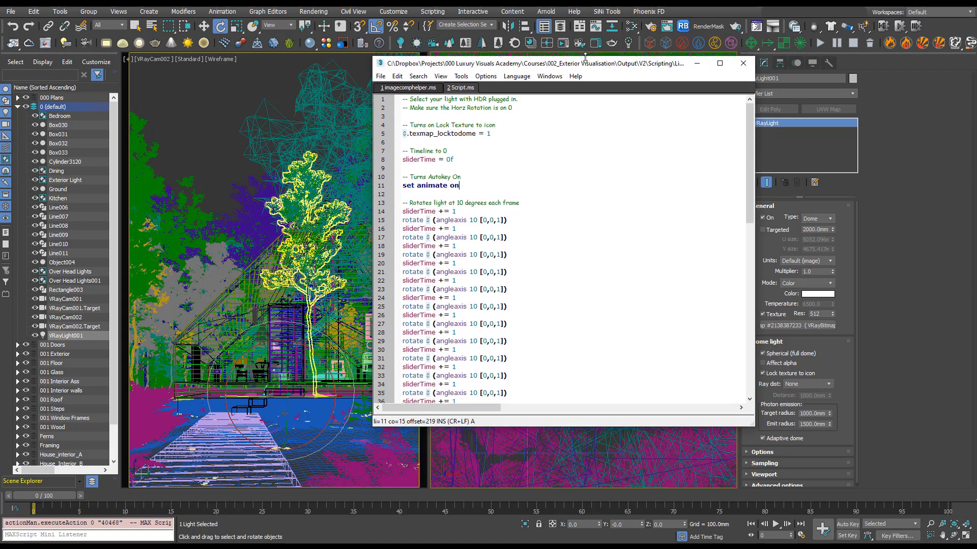
pyautogui.scroll(-3)
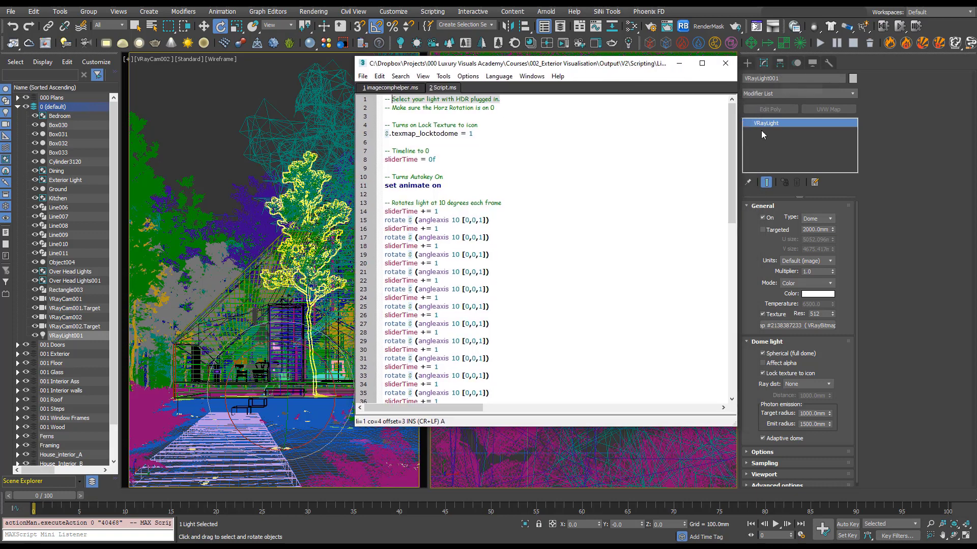
pyautogui.moveTo(656, 27)
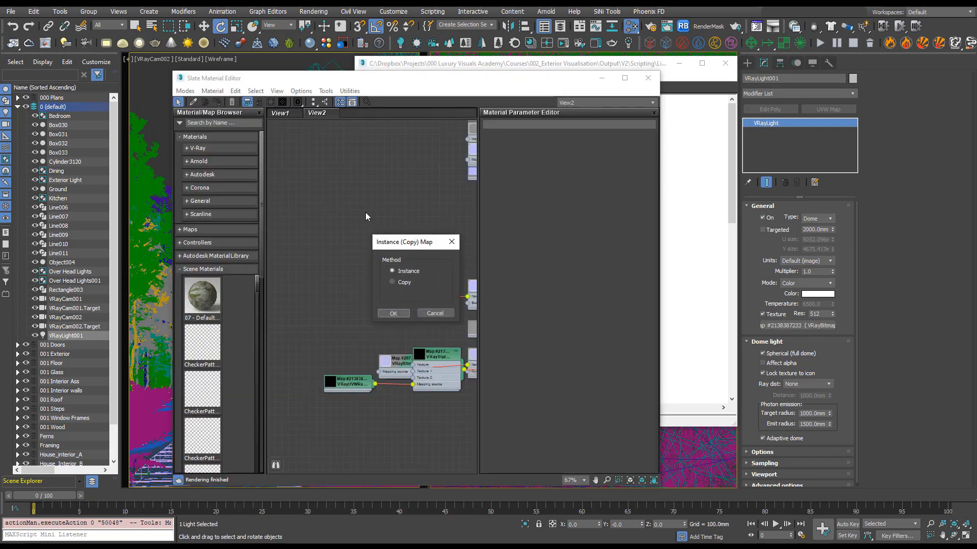
# Step: Add the dome's texture map to View2 as an Instance and select the new node
pyautogui.click(393, 314)
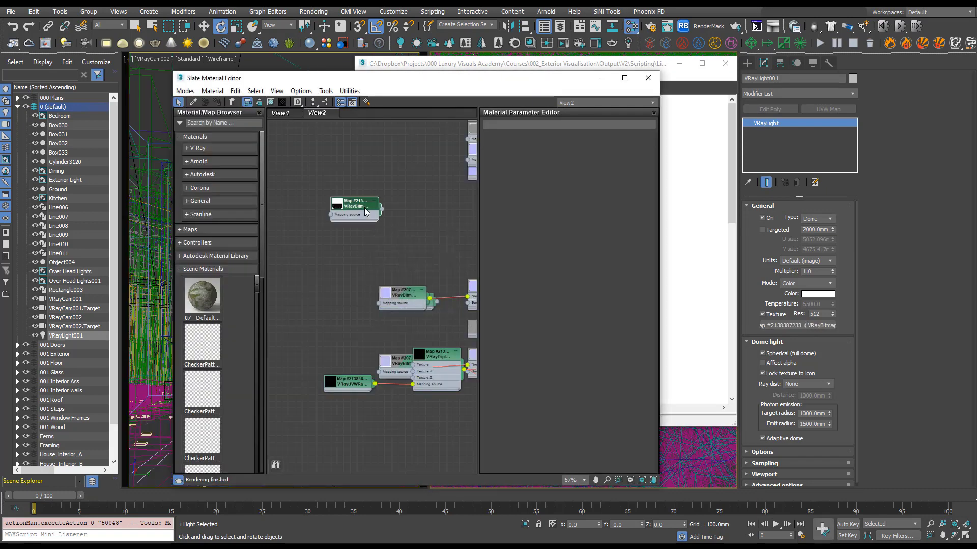
pyautogui.click(355, 205)
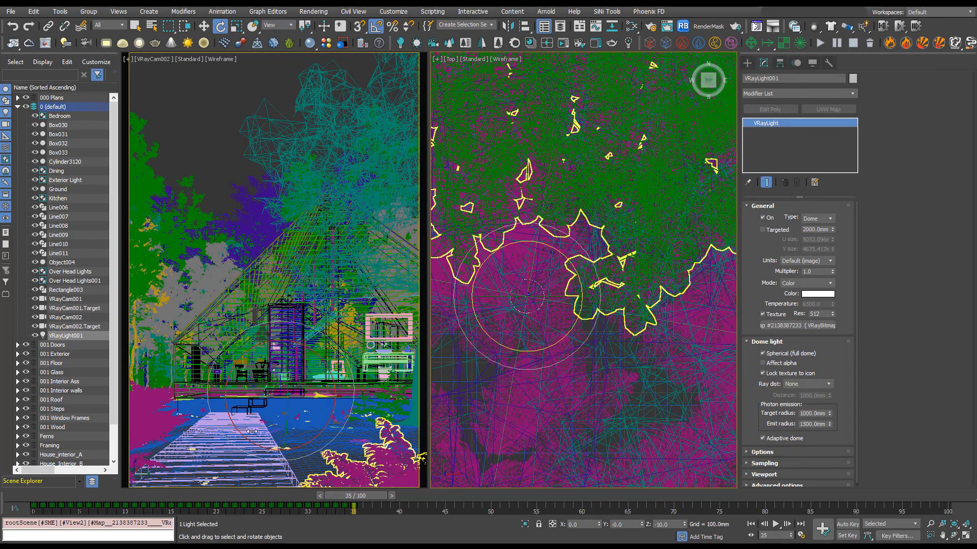
# Step: Drag the time slider back to frame 0 after keying the dome rotation
pyautogui.moveTo(351, 495); pyautogui.dragTo(334, 495)
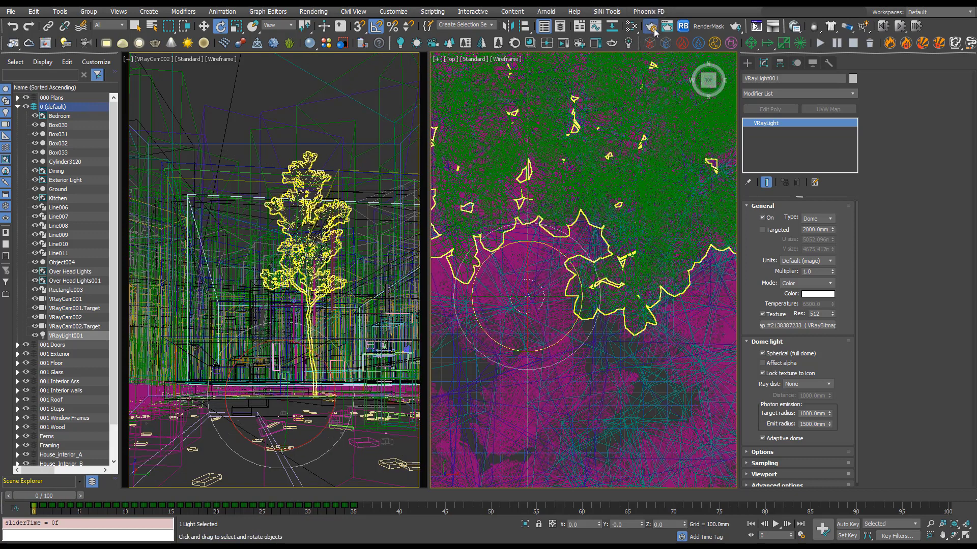
# Step: Set Render Setup Time Output to a range of frames 0 to 35
pyautogui.click(650, 26)
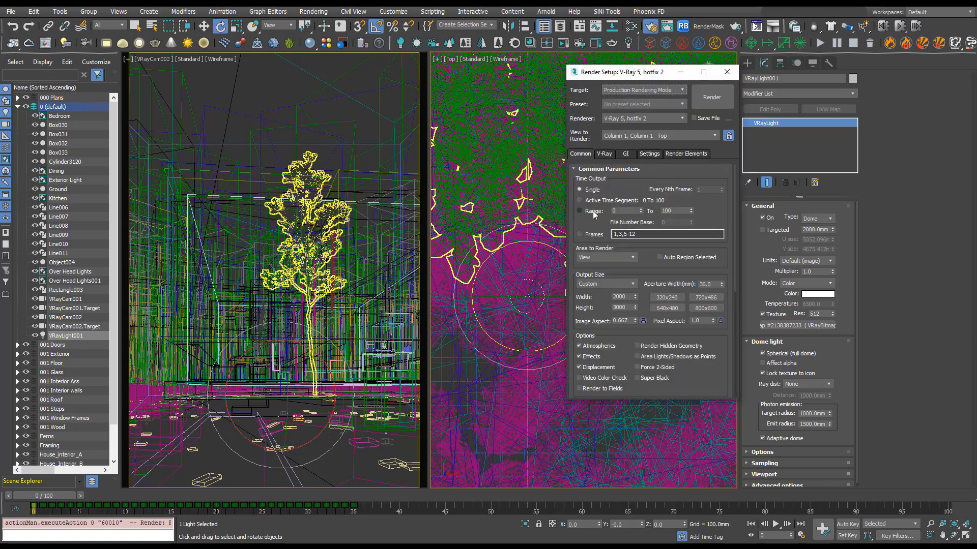
pyautogui.click(580, 210)
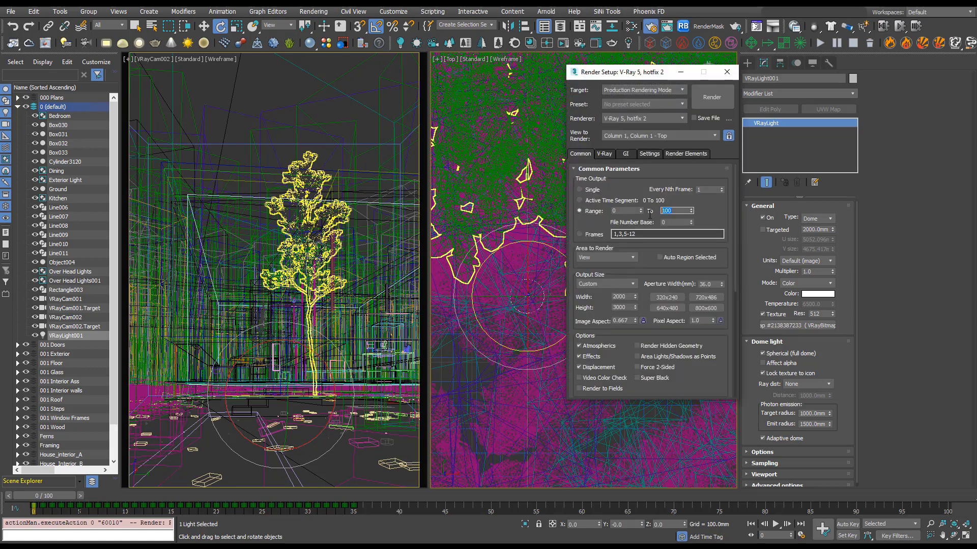
pyautogui.write('35')
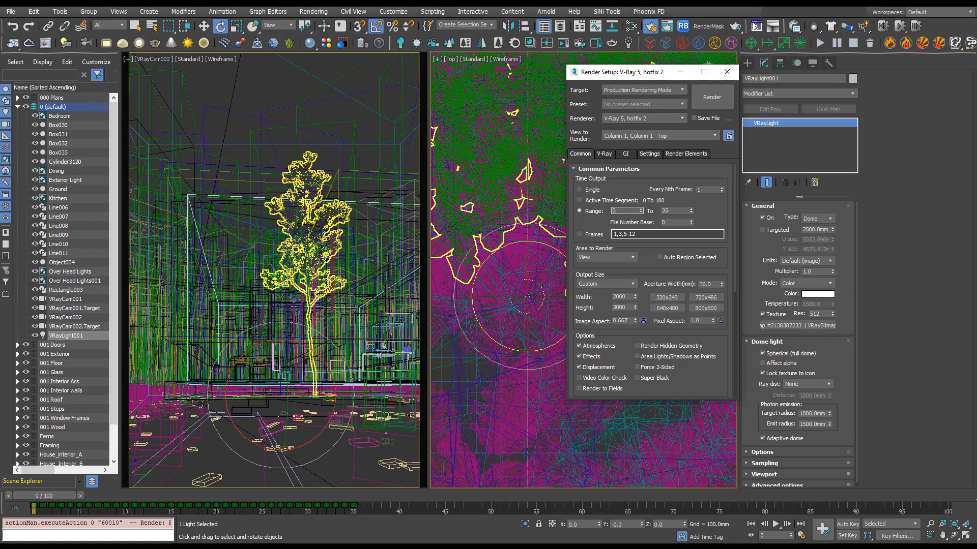
# Step: Expand the Frame buffer rollout in the V-Ray renderer settings
pyautogui.click(603, 153)
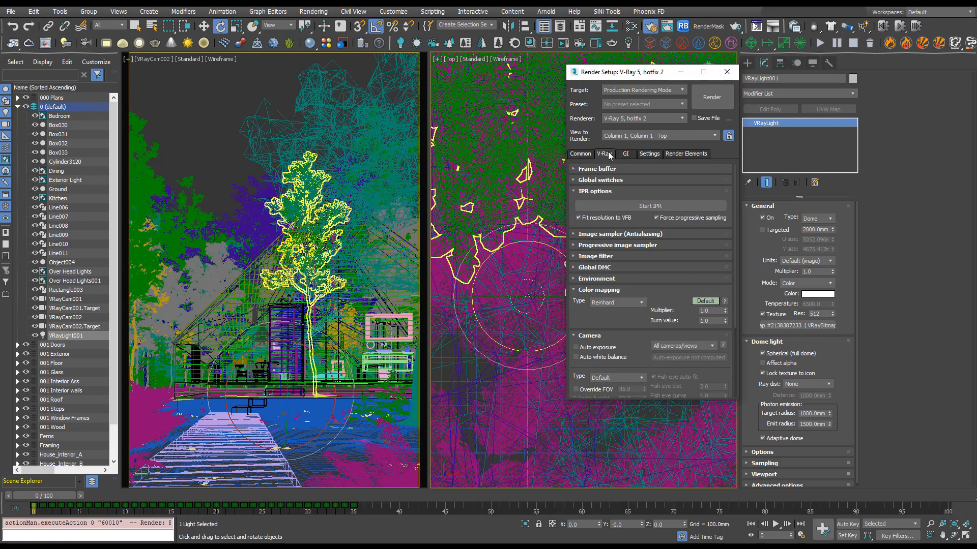
pyautogui.moveTo(628, 166)
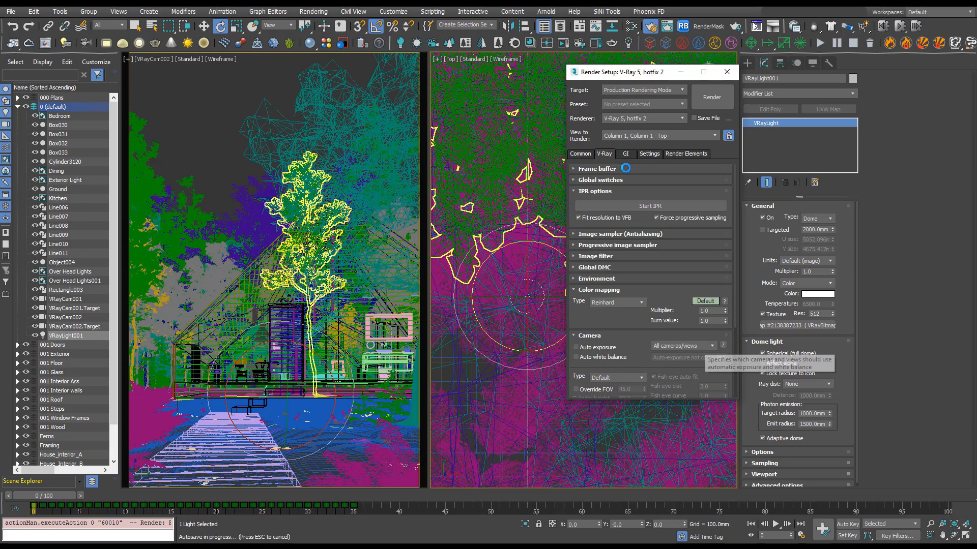
pyautogui.click(597, 169)
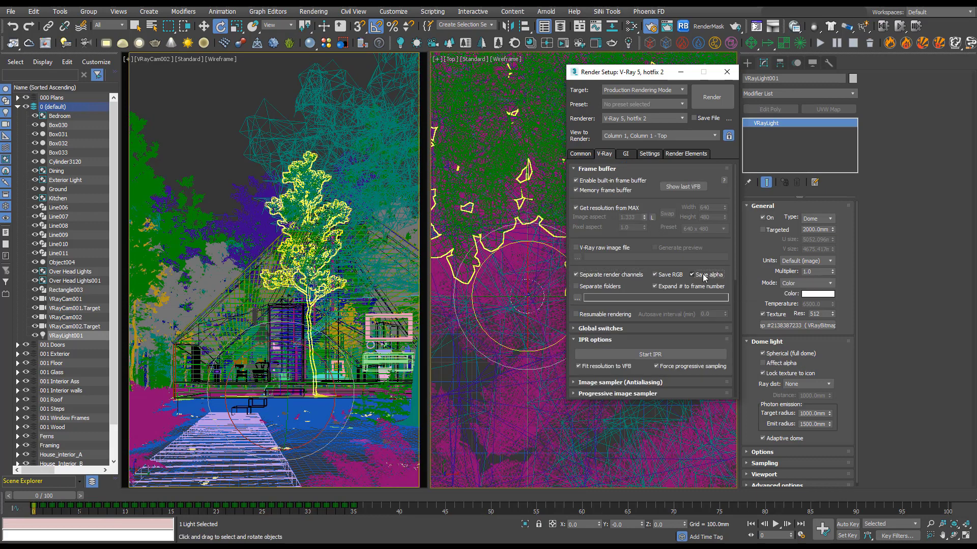
# Step: Point the separate render channels output to a new Cam 2 folder inside Lighting Angles, file name 'Li...'
pyautogui.click(693, 275)
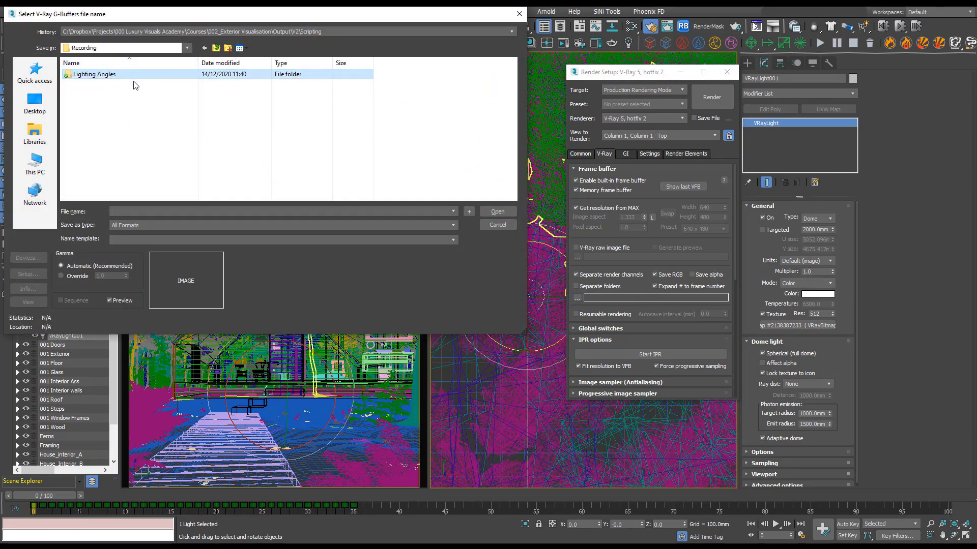
pyautogui.doubleClick(93, 74)
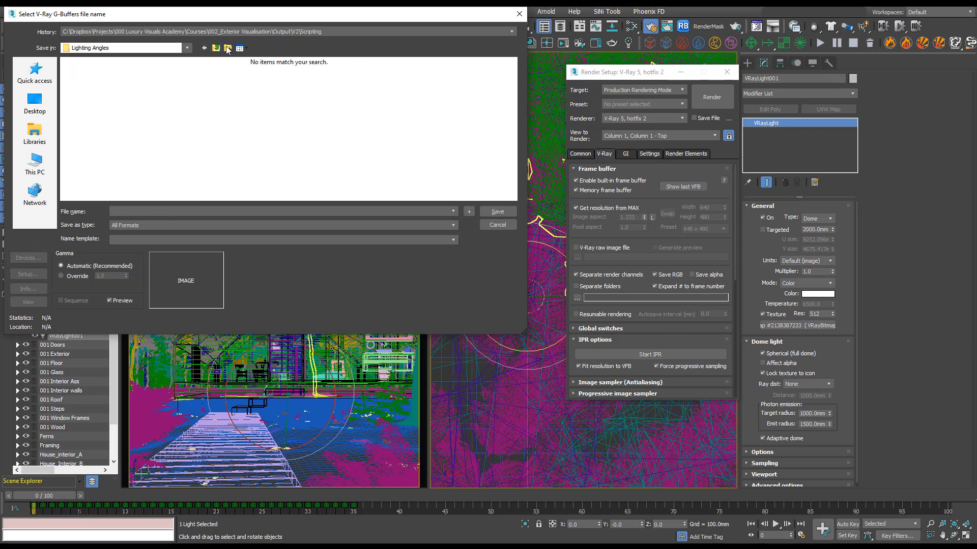
pyautogui.click(226, 48)
pyautogui.write('Cam 2')
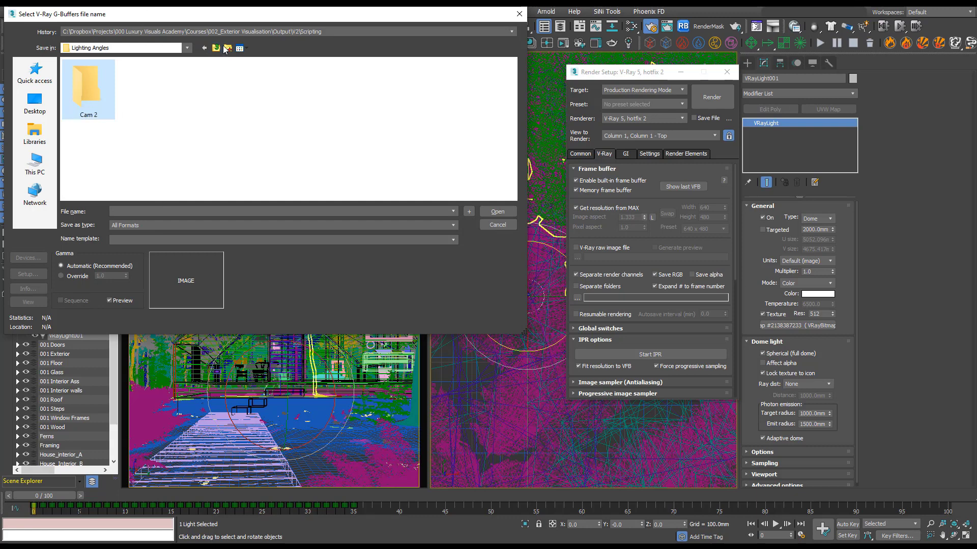
pyautogui.click(227, 47)
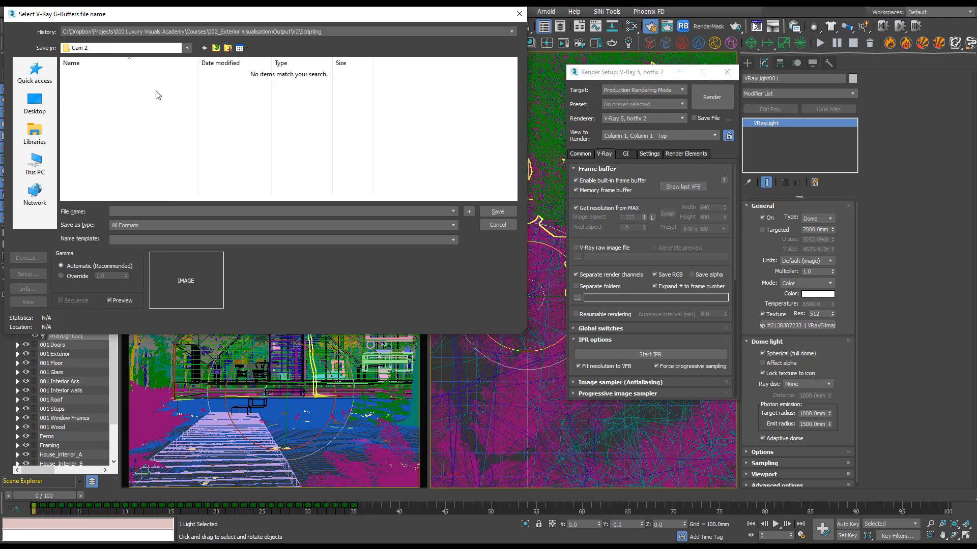
pyautogui.write('Lighting agles')
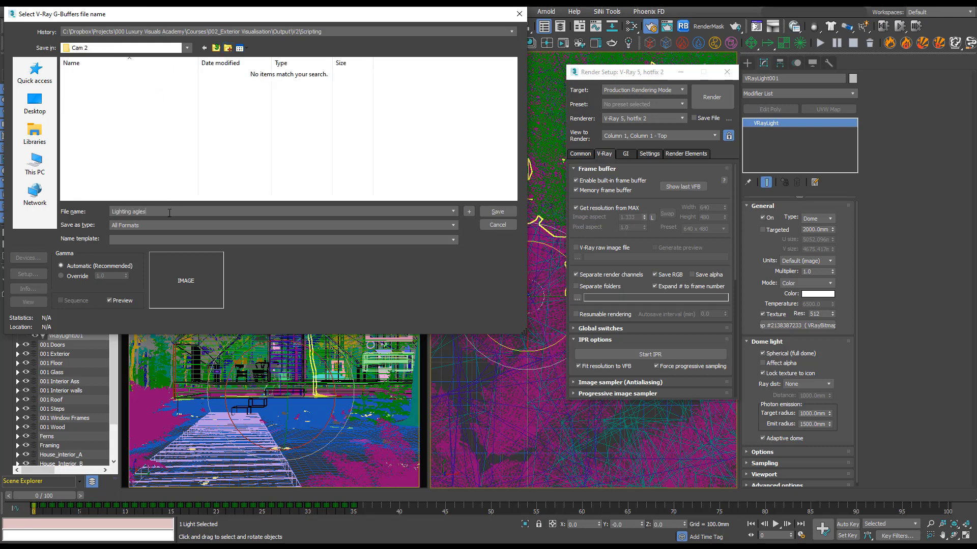
pyautogui.click(496, 211)
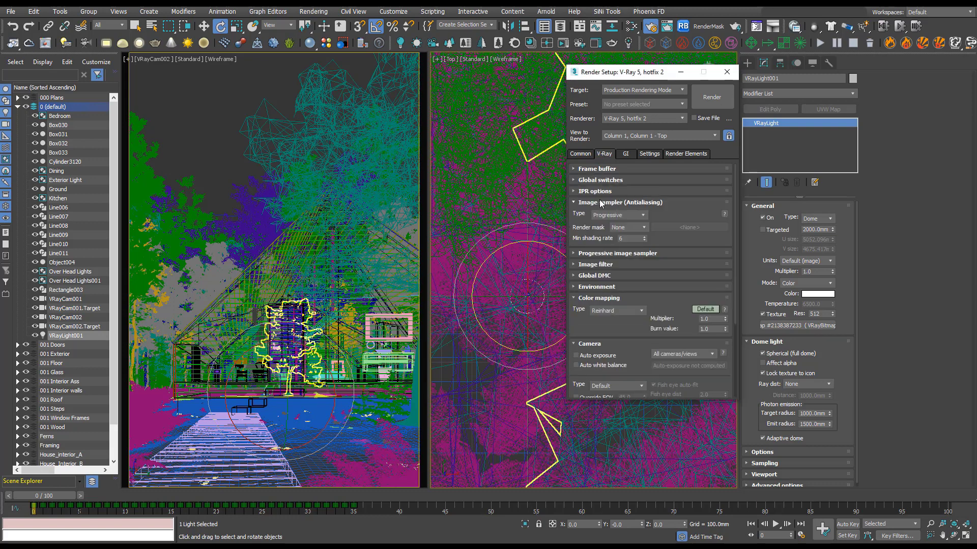
pyautogui.moveTo(629, 221)
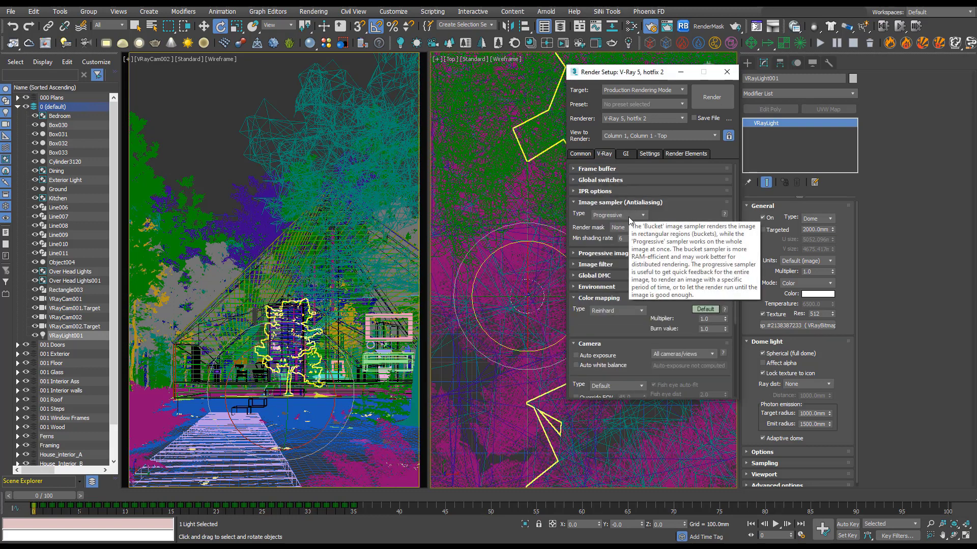
# Step: Expand the Progressive image sampler rollout and scale the frame buffer test render to 25% settings
pyautogui.click(616, 253)
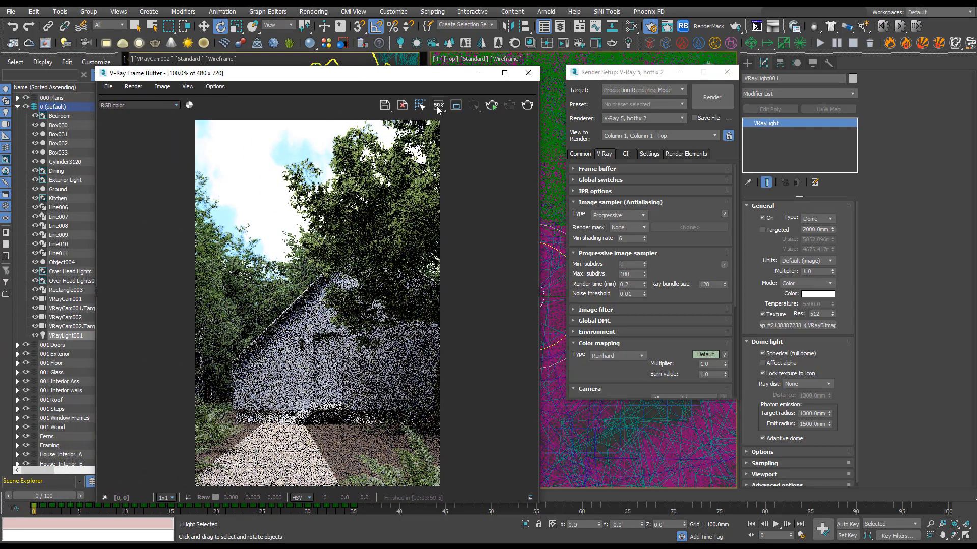
pyautogui.click(438, 105)
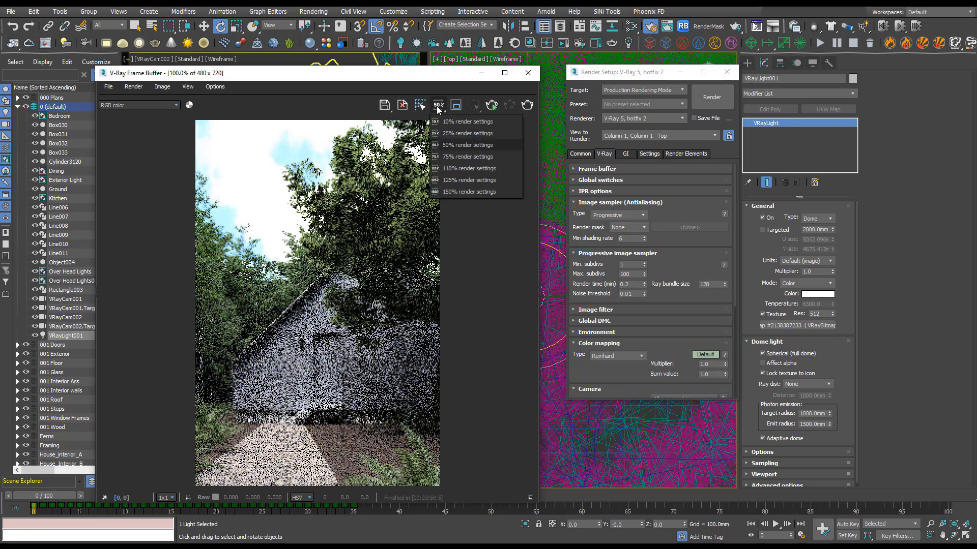
pyautogui.click(467, 132)
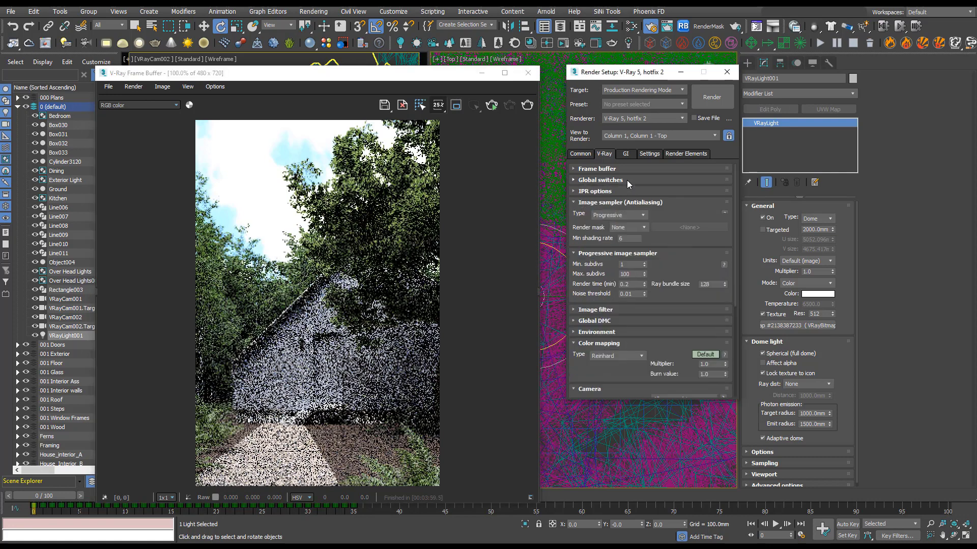
# Step: Enable Lock noise pattern in the expanded Global DMC rollout
pyautogui.click(594, 320)
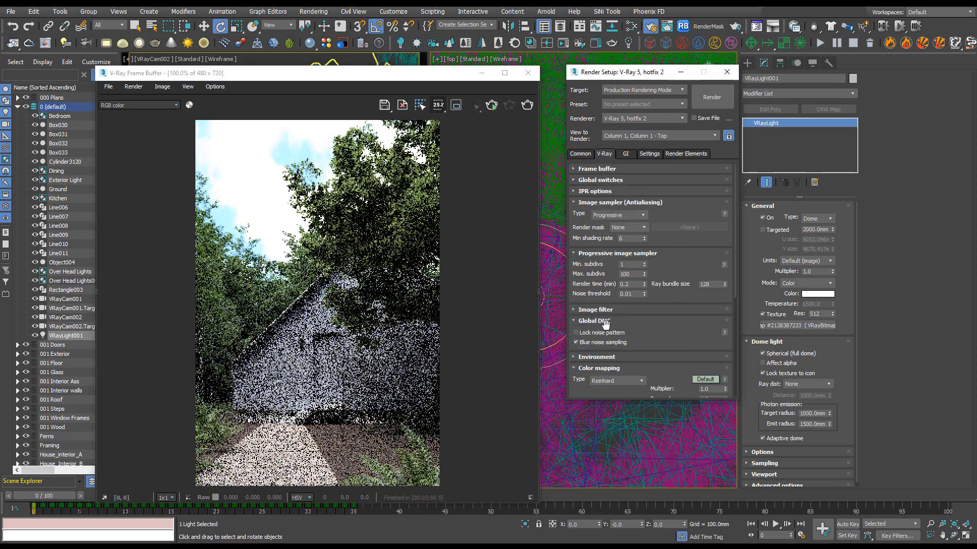
pyautogui.click(575, 333)
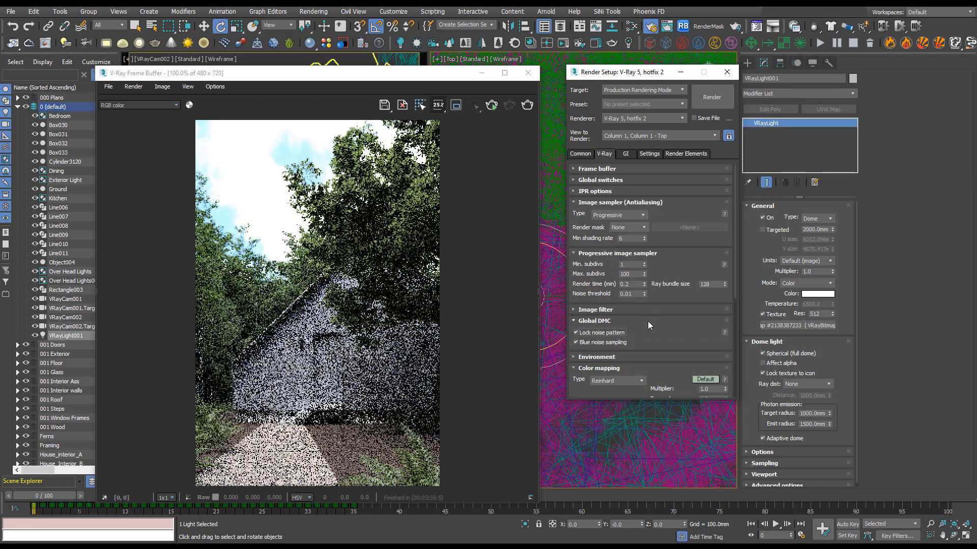
pyautogui.moveTo(602, 332)
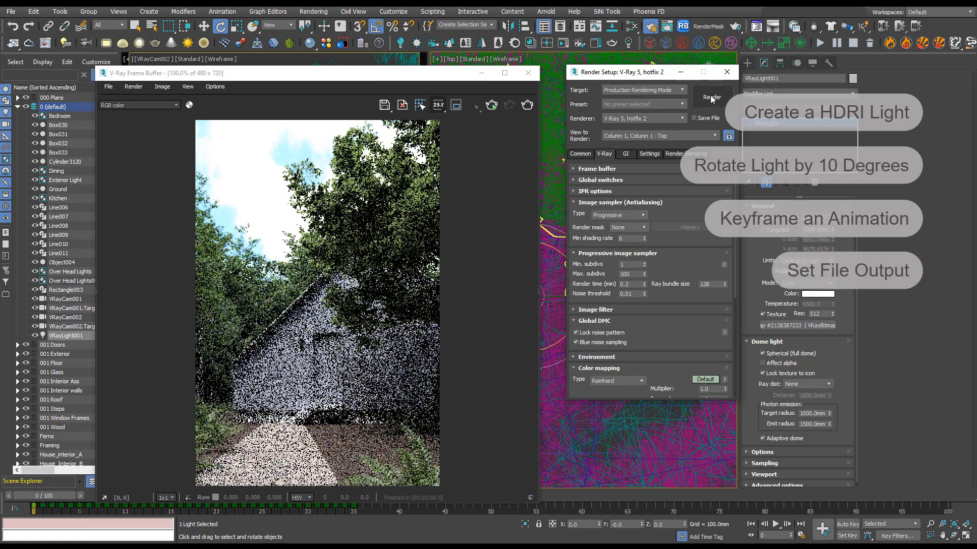
# Step: Launch the frame-sequence render and accept the 'No files saved' warning with Yes
pyautogui.click(711, 97)
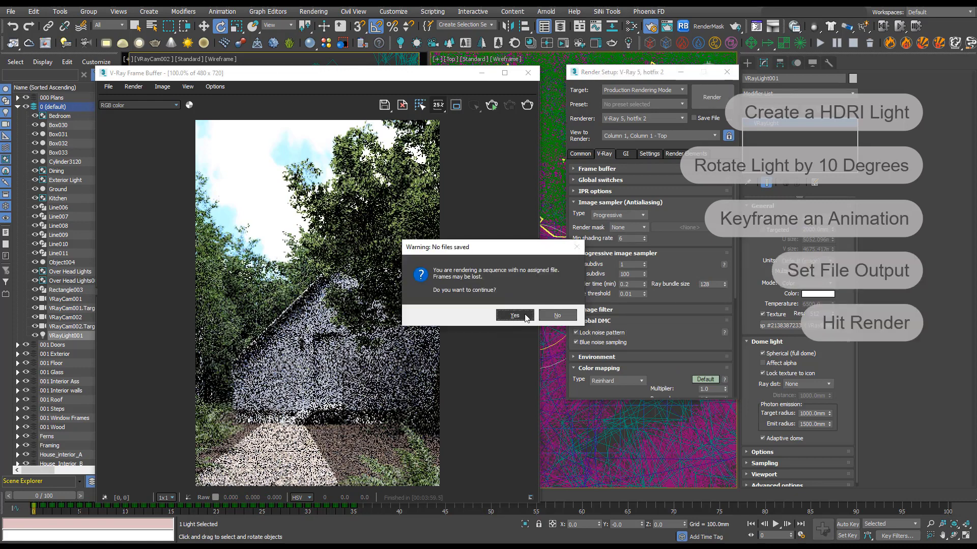
pyautogui.click(513, 315)
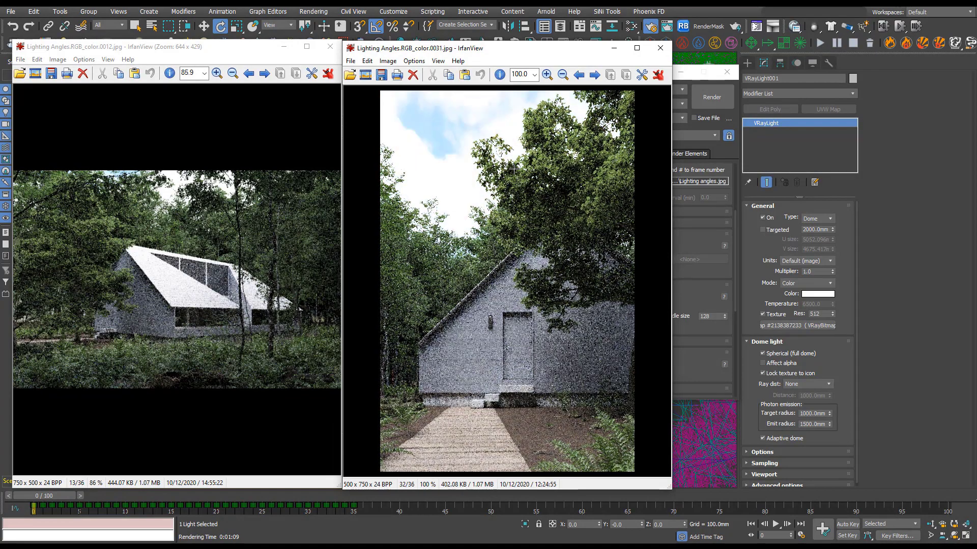
# Step: Step through the rendered Lighting Angles JPGs in the two IrfanView windows to compare angles
pyautogui.click(593, 75)
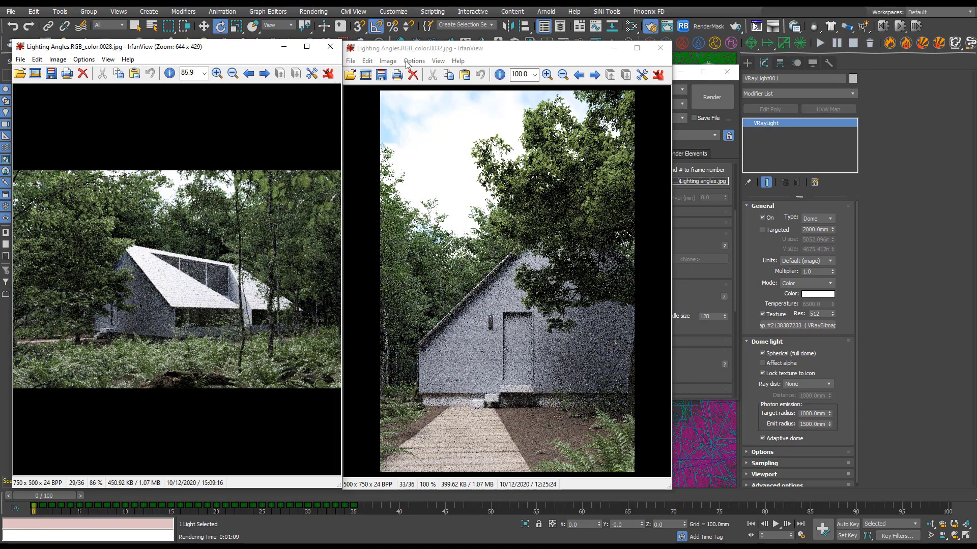
pyautogui.moveTo(197, 136)
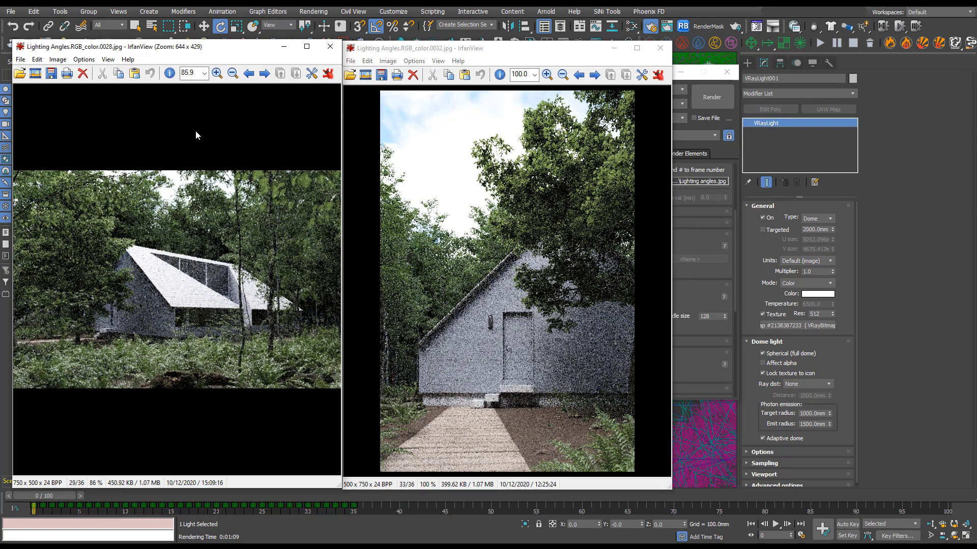
pyautogui.click(263, 73)
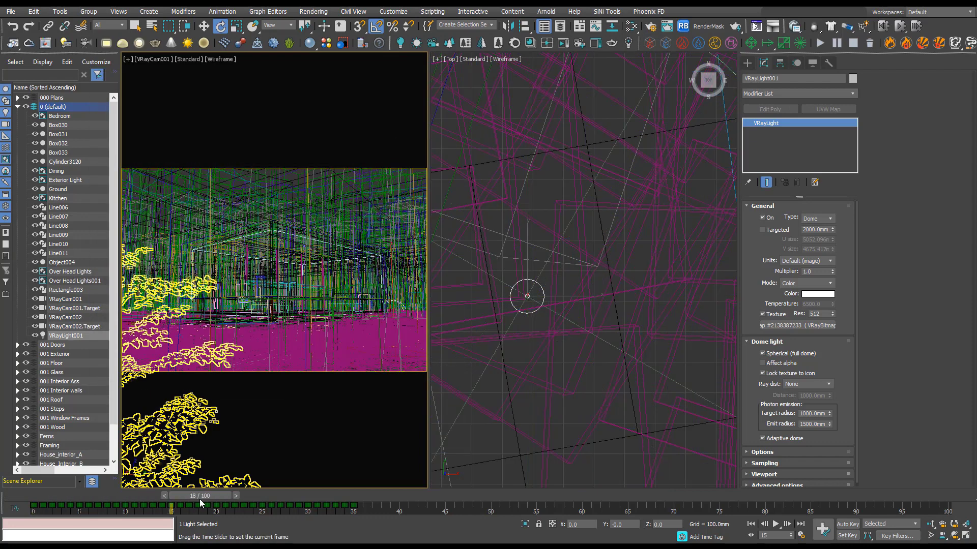
# Step: Scrub the time slider to frame 32 to preview the dome angle, then select the dome light's rotation keys
pyautogui.moveTo(199, 496); pyautogui.dragTo(323, 495)
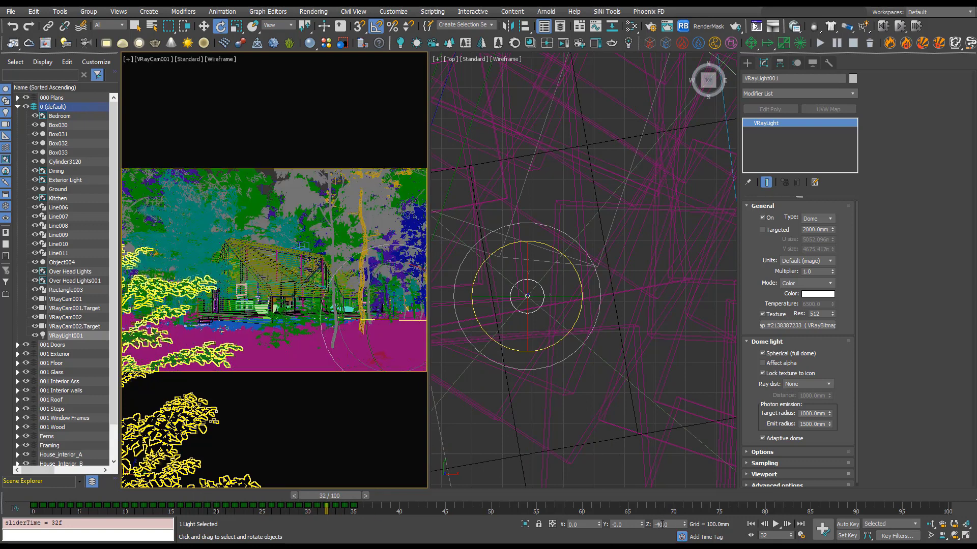
pyautogui.moveTo(330, 495); pyautogui.dragTo(237, 495)
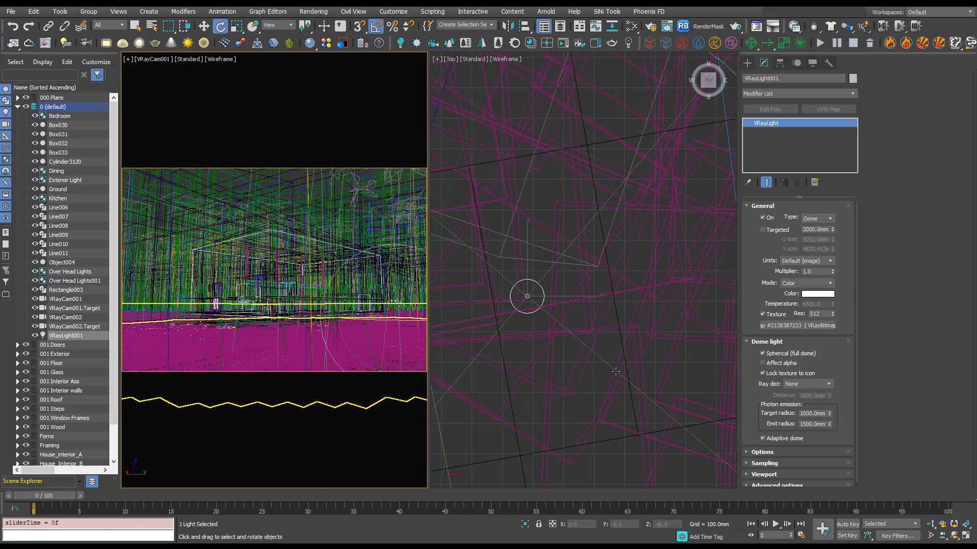
pyautogui.moveTo(536, 256)
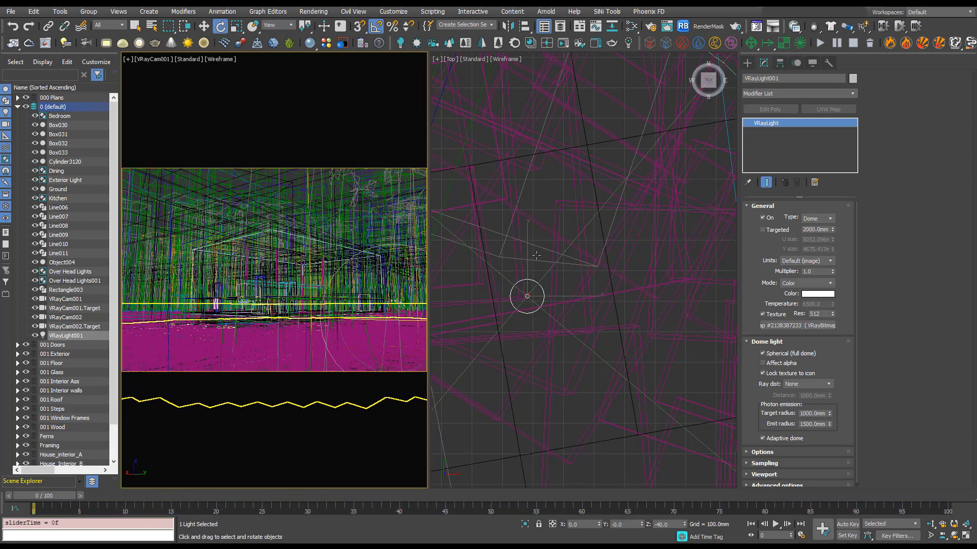